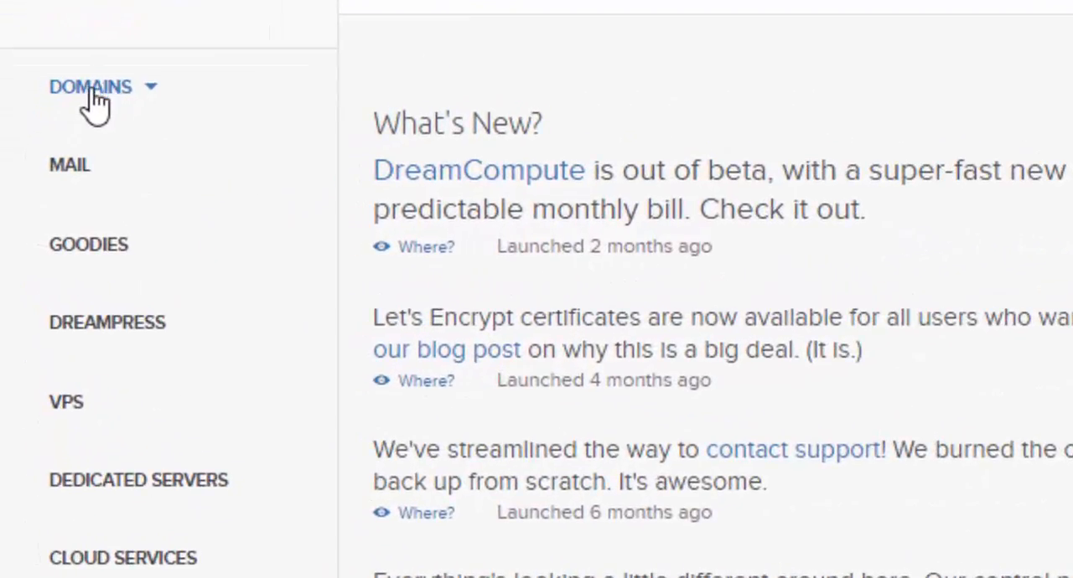
Navigate via the Domains sidebar menu to the Manage Domains listing showing the parked domain
{"action": "left_click", "coordinate": [91, 87]}
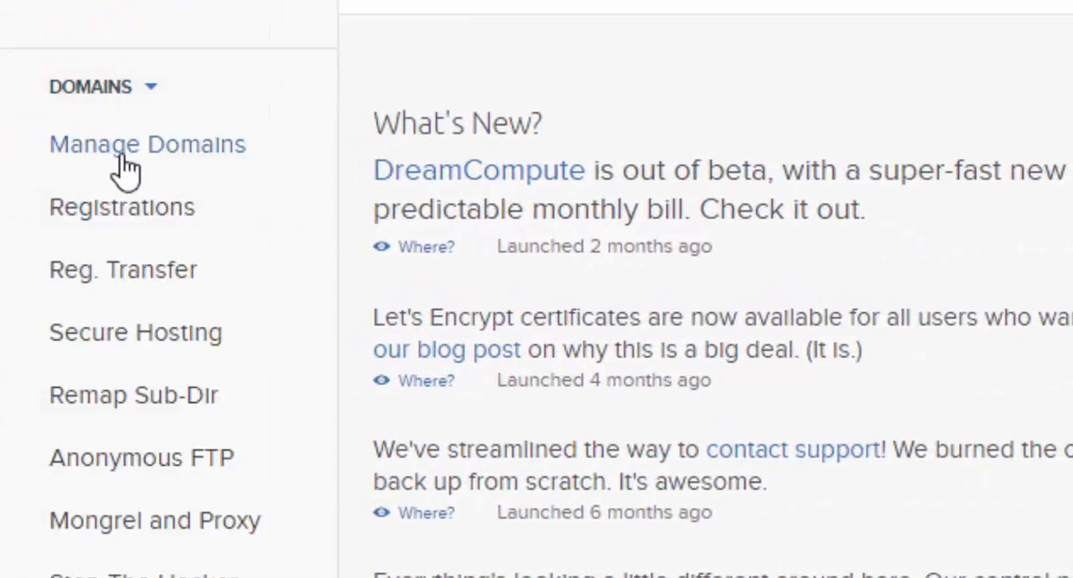
{"action": "left_click", "coordinate": [147, 144]}
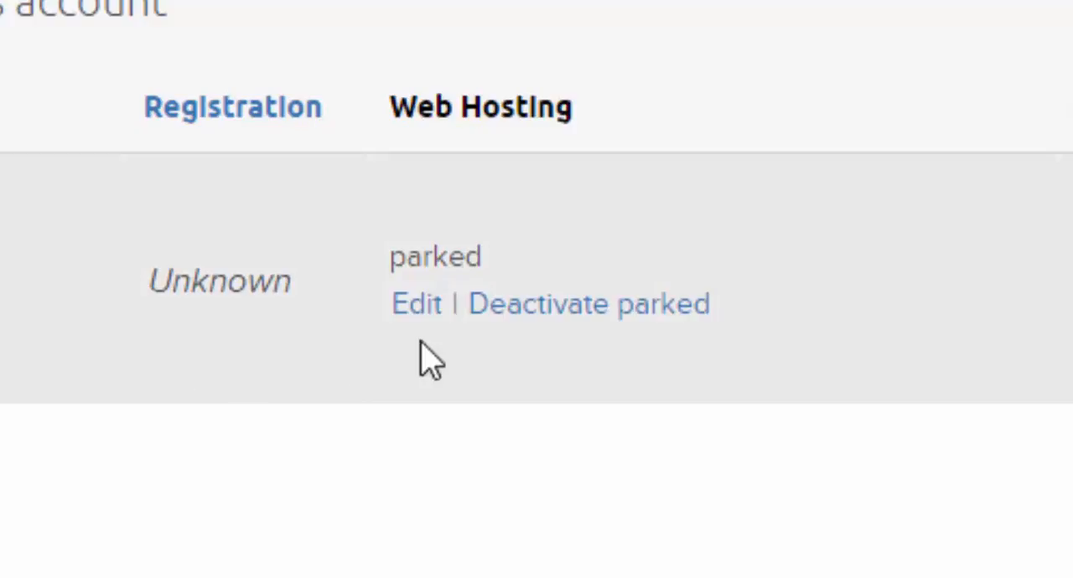
{"action": "mouse_move", "coordinate": [506, 277]}
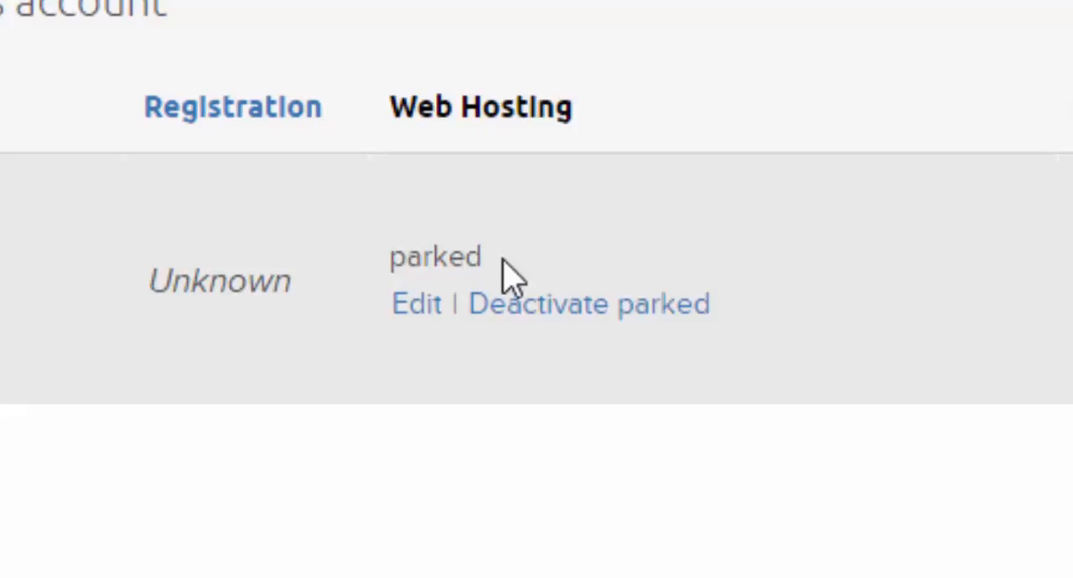
{"action": "mouse_move", "coordinate": [516, 386]}
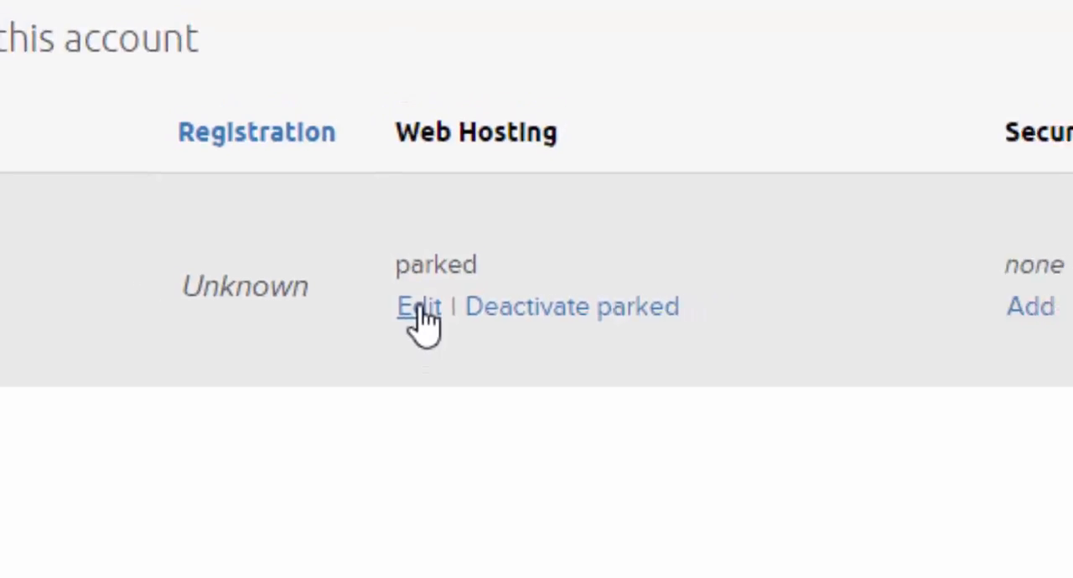
Start editing barbequesuk.com's parked hosting and choose an existing user to run the domain
{"action": "left_click", "coordinate": [420, 306]}
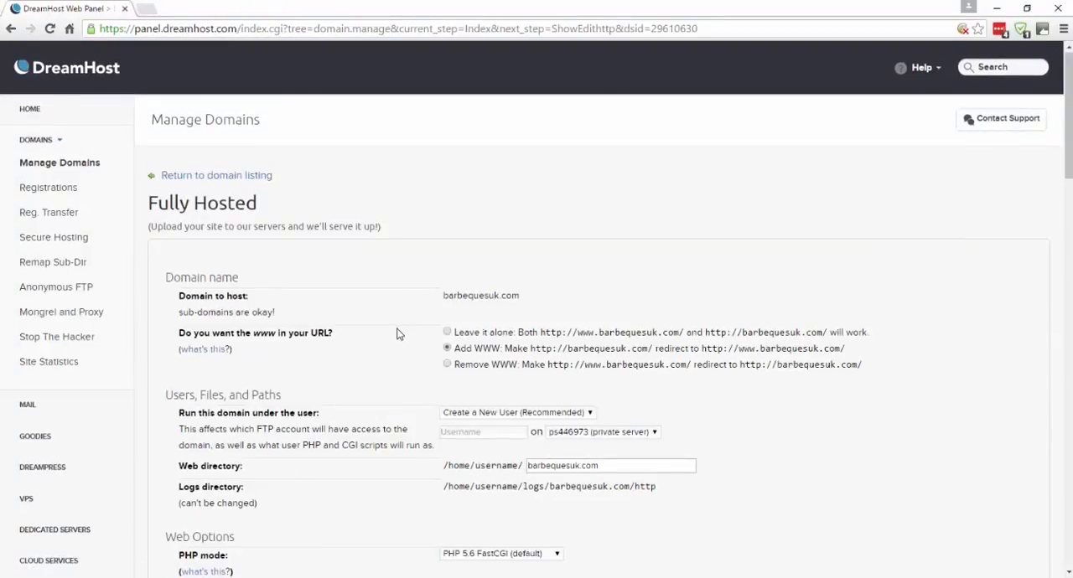
{"action": "scroll", "scroll_direction": "down", "scroll_amount": 3}
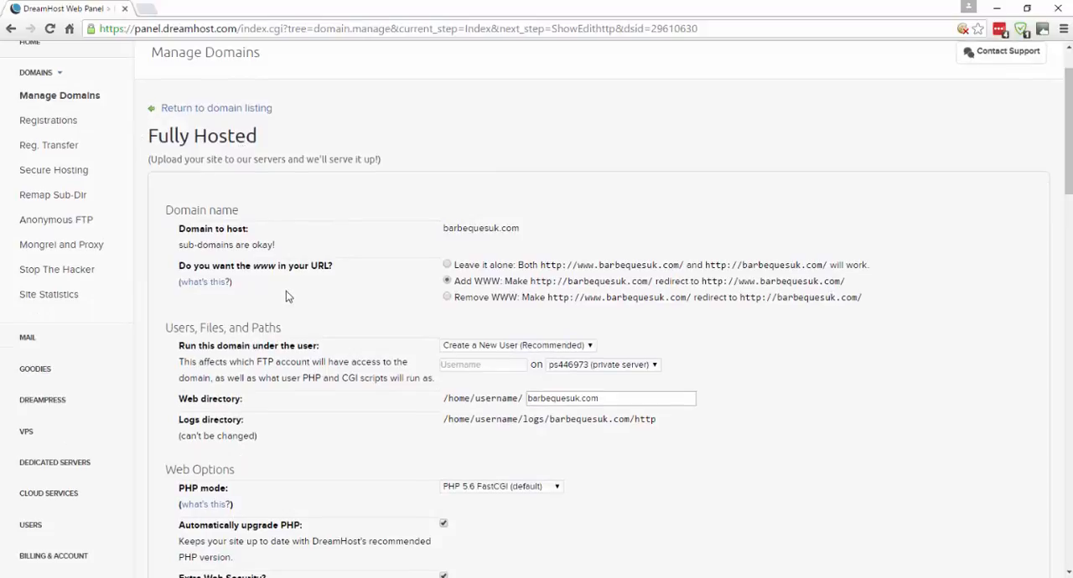
{"action": "scroll", "scroll_direction": "down", "scroll_amount": 3}
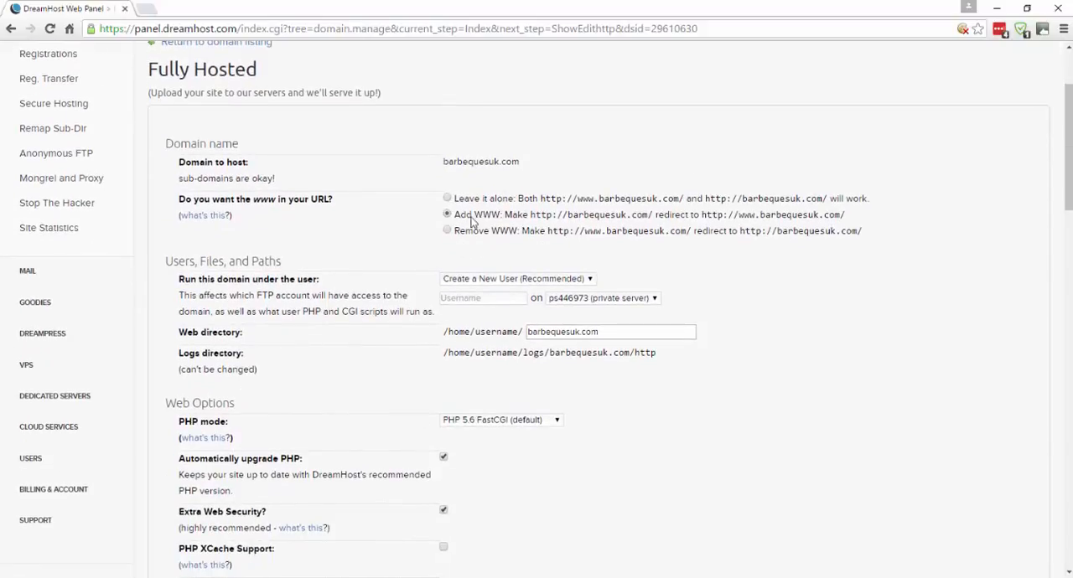
{"action": "mouse_move", "coordinate": [495, 226]}
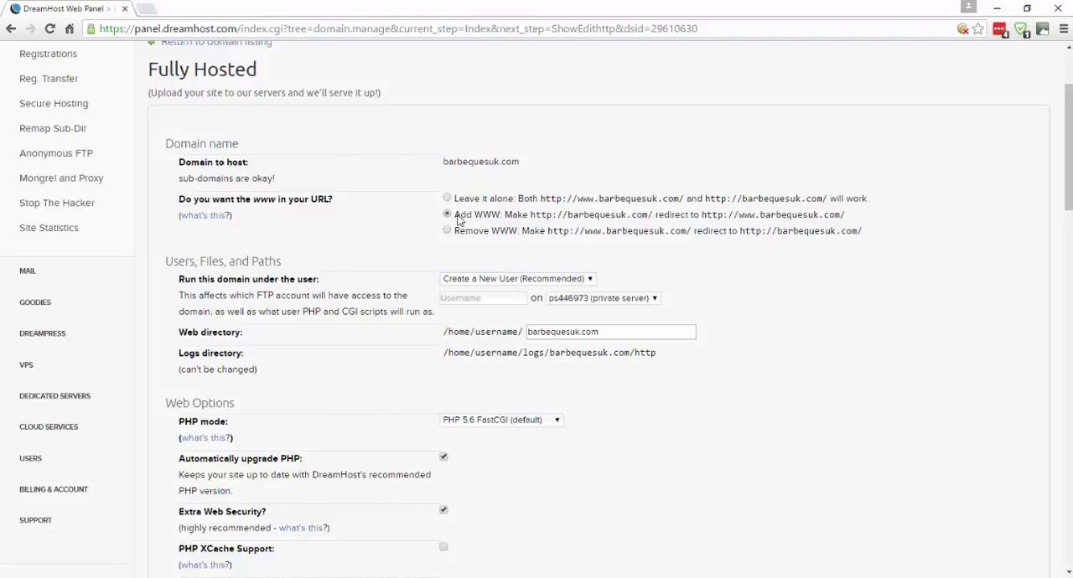
{"action": "scroll", "scroll_direction": "down", "scroll_amount": 3}
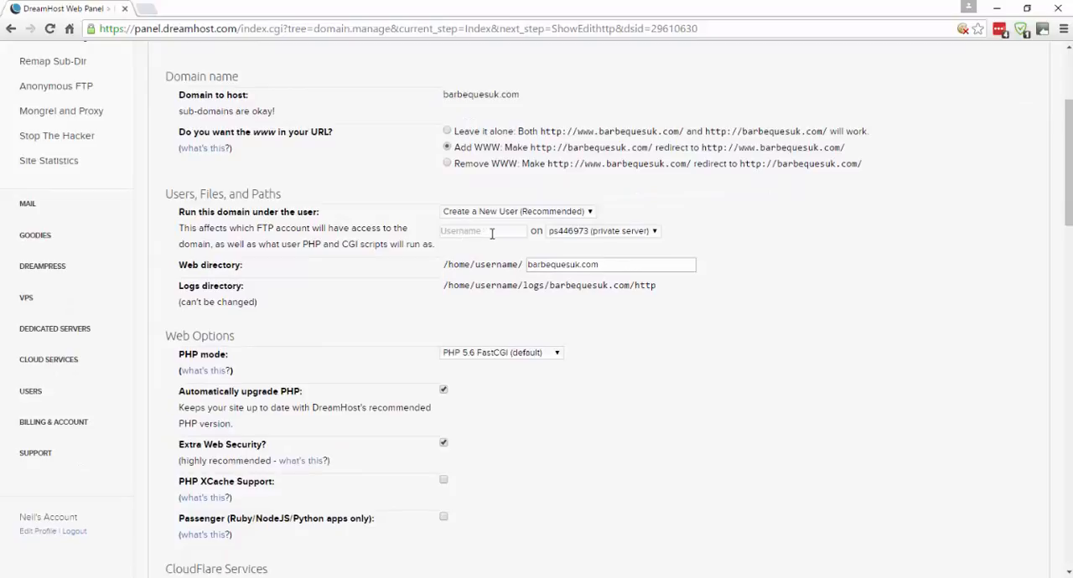
{"action": "left_click", "coordinate": [516, 211]}
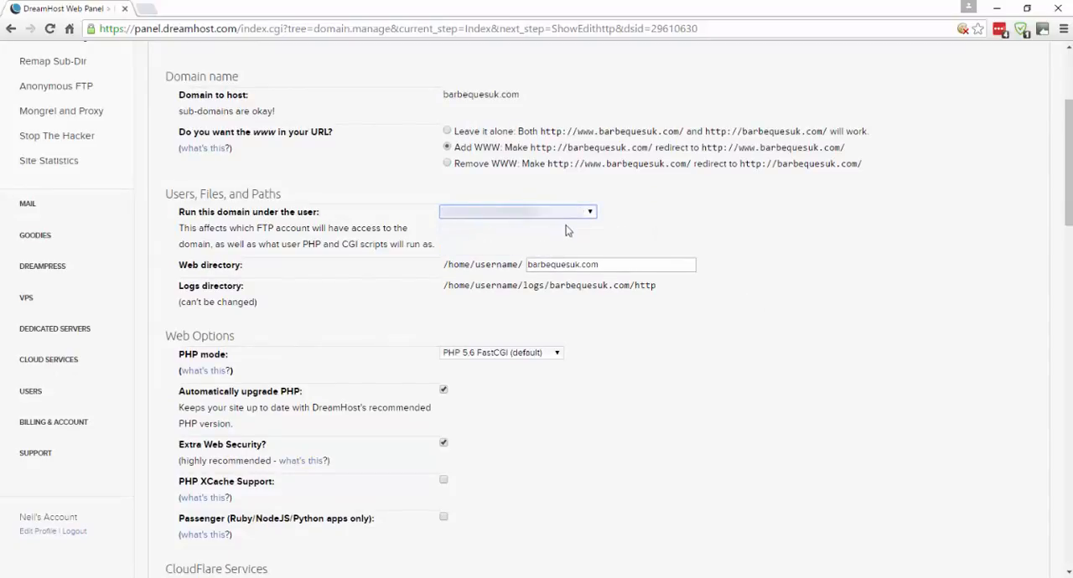
{"action": "mouse_move", "coordinate": [554, 290]}
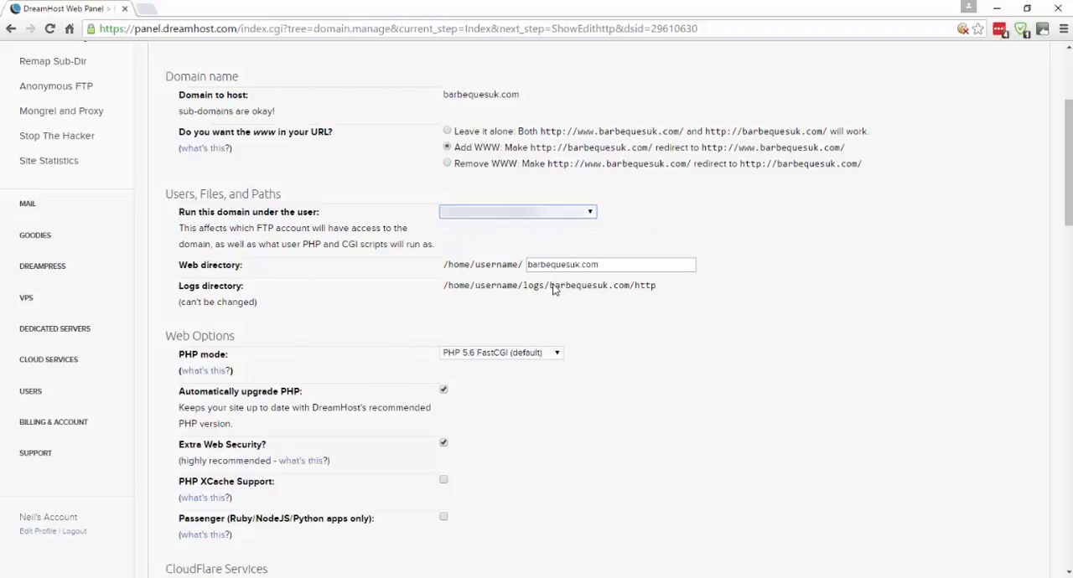
Submit the form with 'Fully host this domain' so the panel begins processing
{"action": "scroll", "scroll_direction": "down", "scroll_amount": 3}
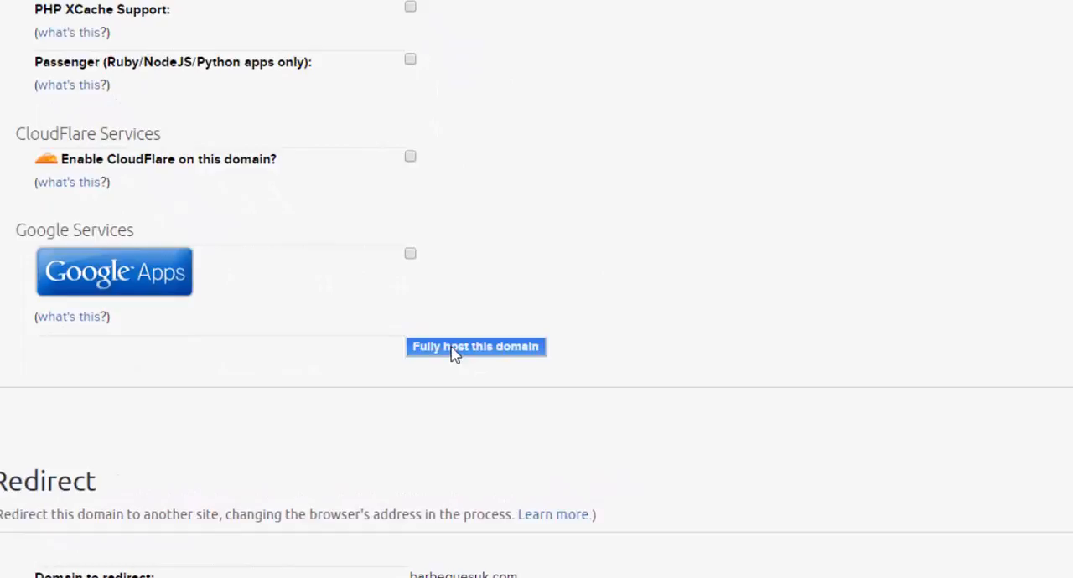
{"action": "mouse_move", "coordinate": [510, 366]}
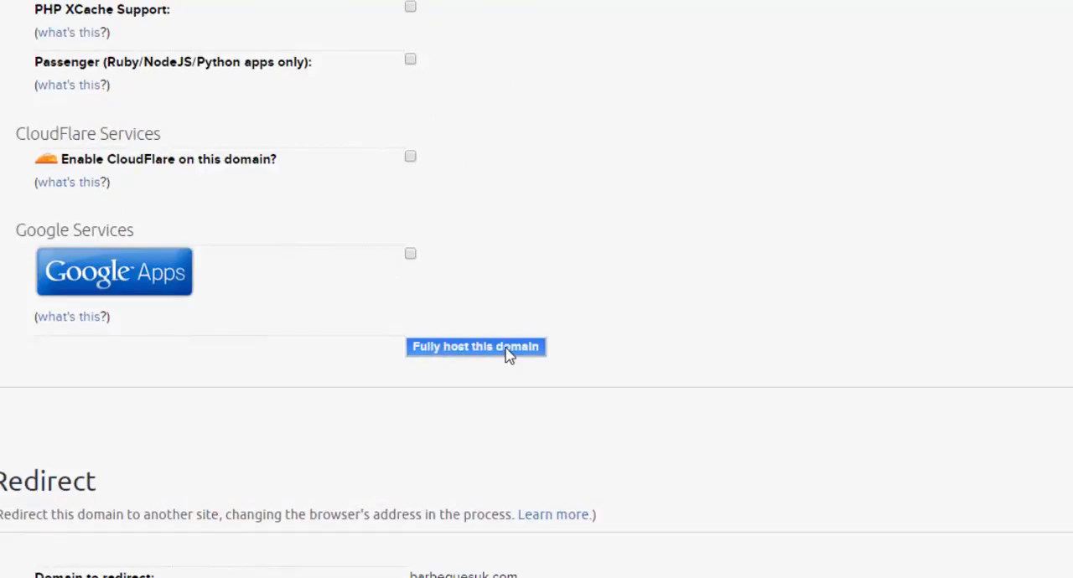
{"action": "left_click", "coordinate": [476, 347]}
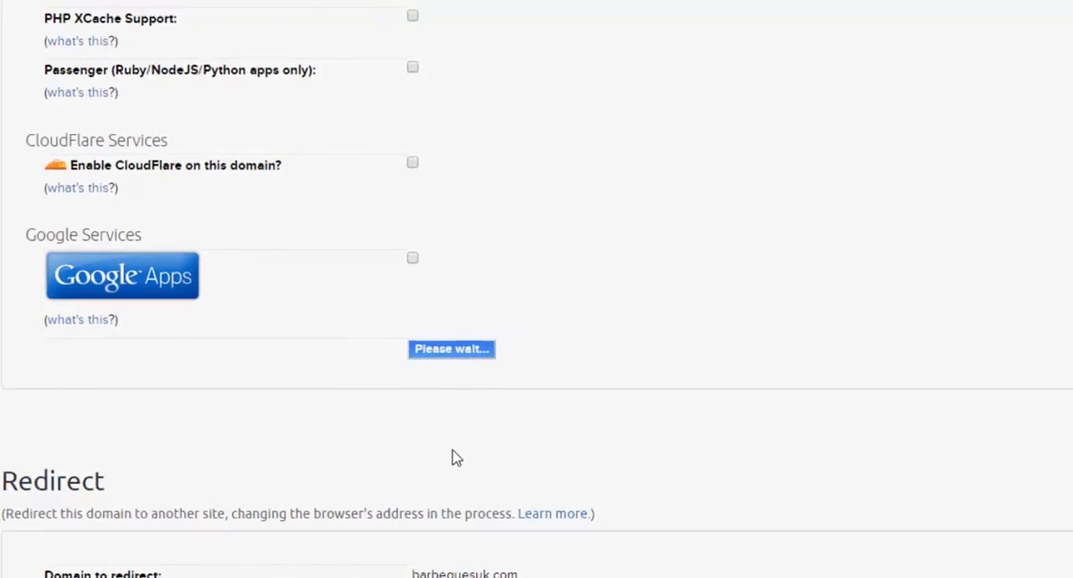
Review the success message showing barbequesuk.com now Fully Hosted with PHP 5.6
{"action": "left_click", "coordinate": [452, 348]}
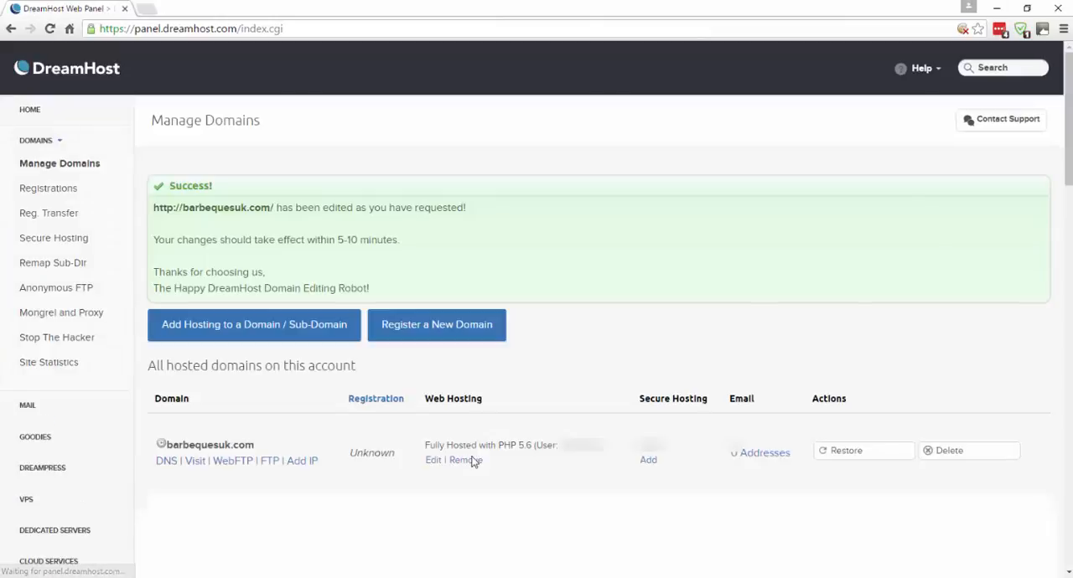
{"action": "scroll", "scroll_direction": "down", "scroll_amount": 3}
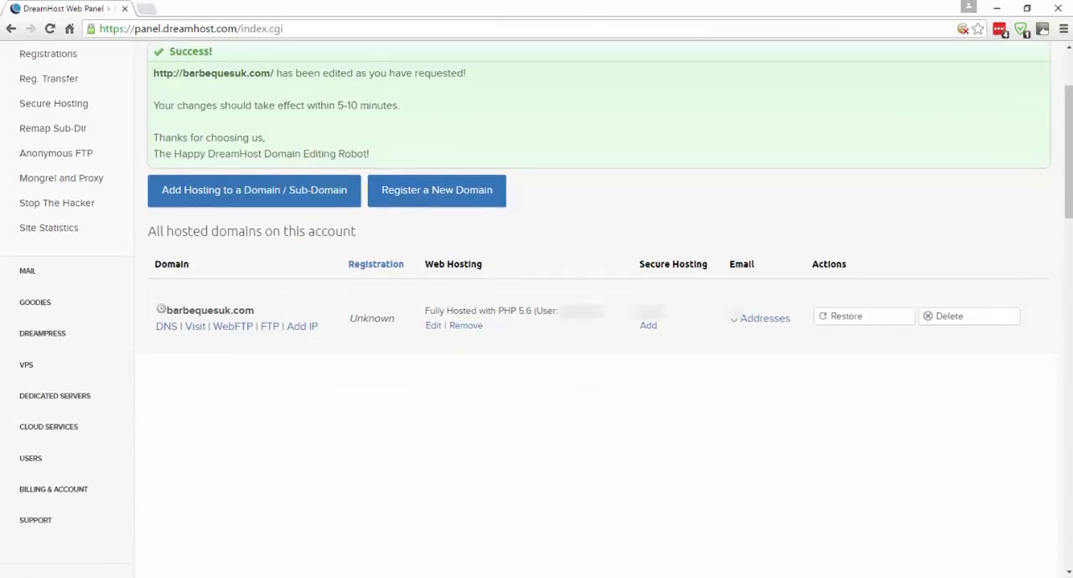
{"action": "mouse_move", "coordinate": [154, 320]}
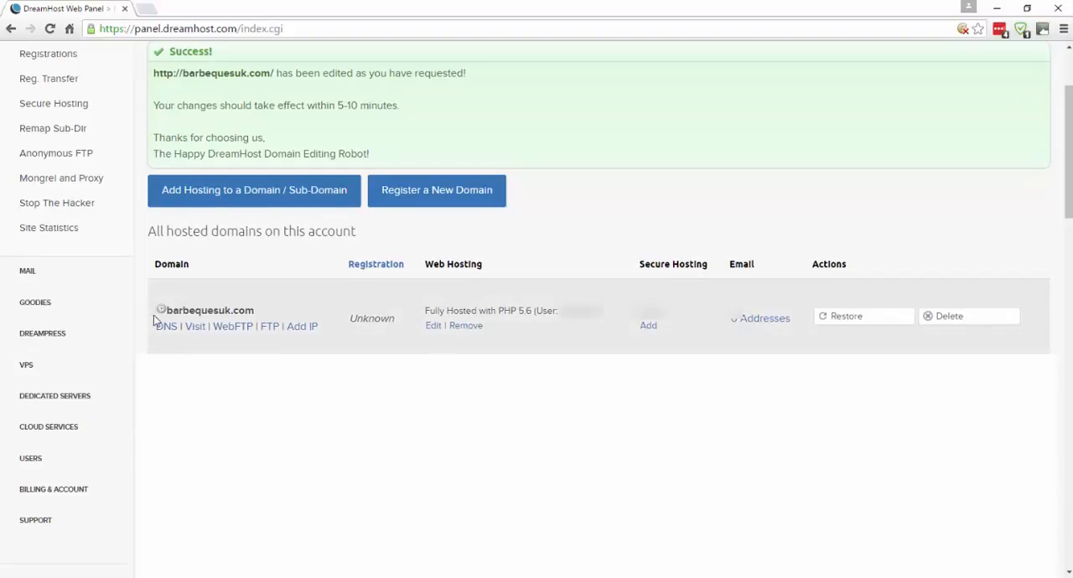